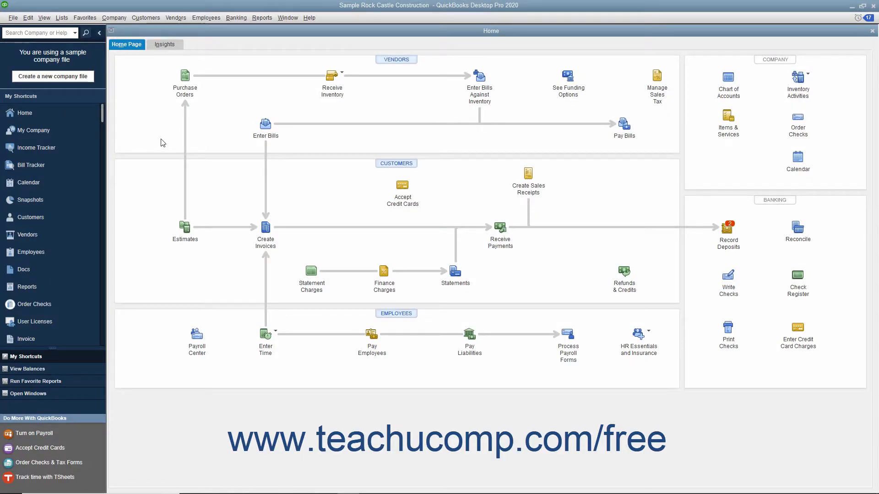
- Open the Pay Bills window from the Vendors section of the Home Page
click(176, 17)
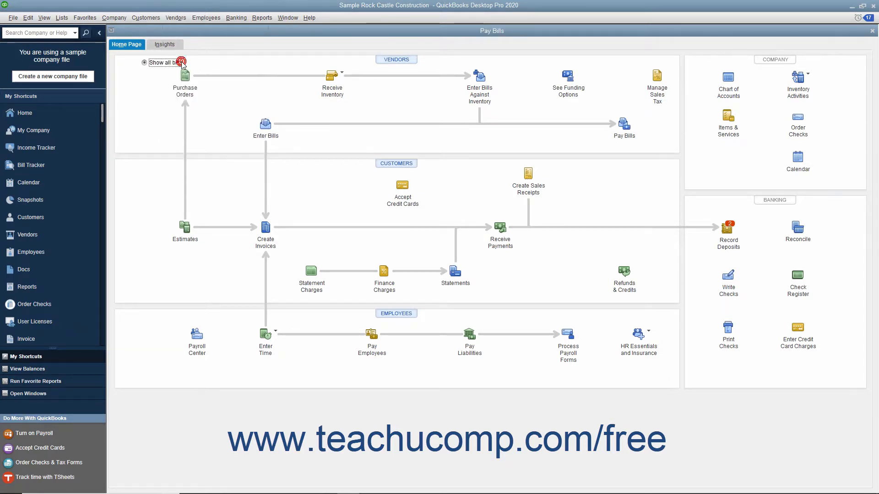
click(143, 63)
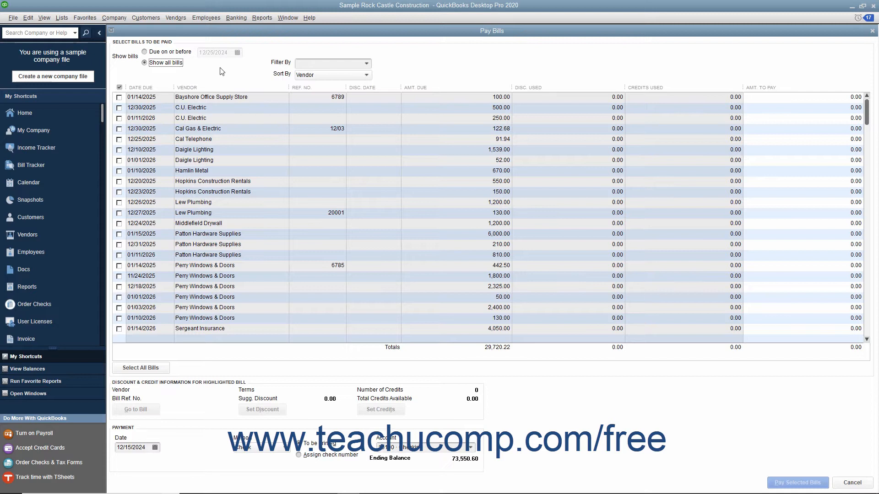
mouse_move(216, 68)
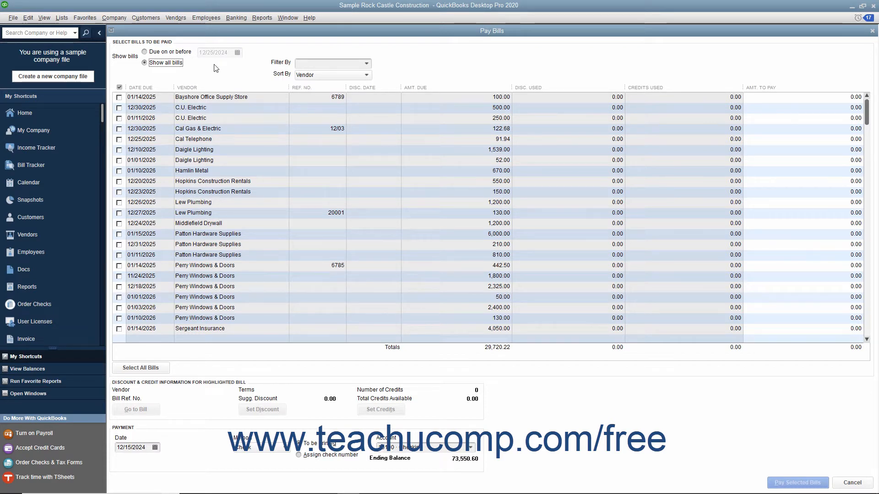
click(144, 52)
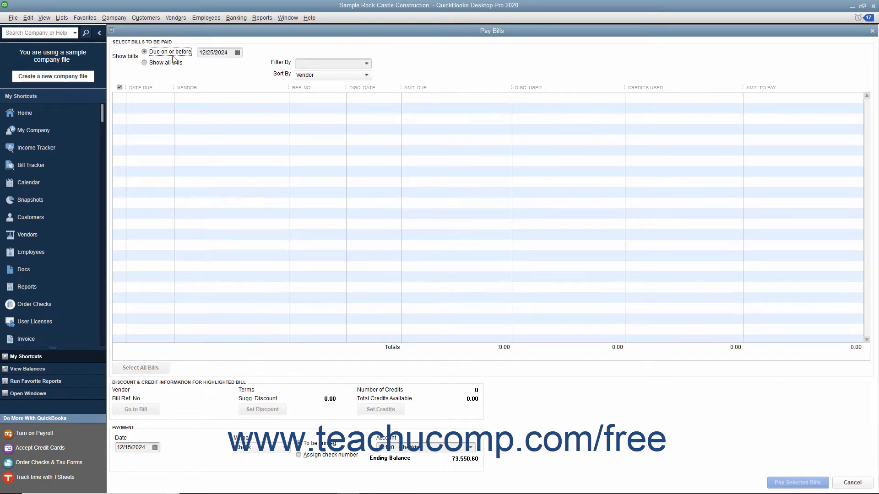
mouse_move(157, 67)
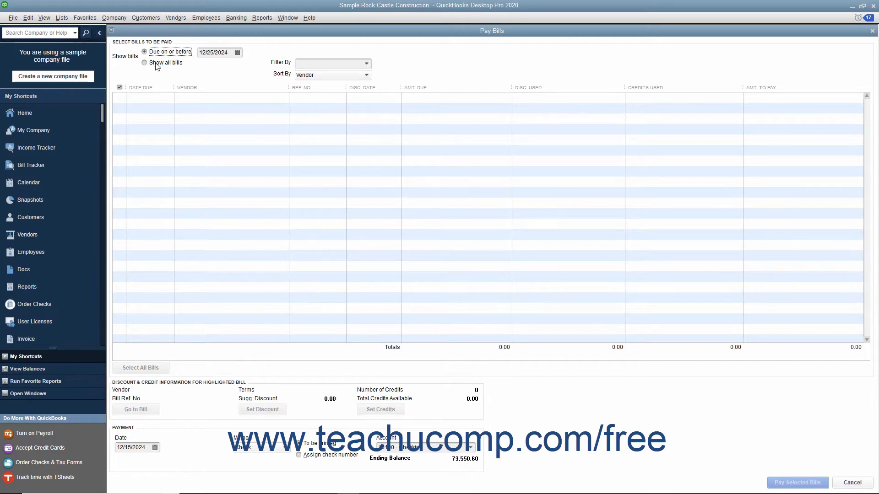
click(145, 63)
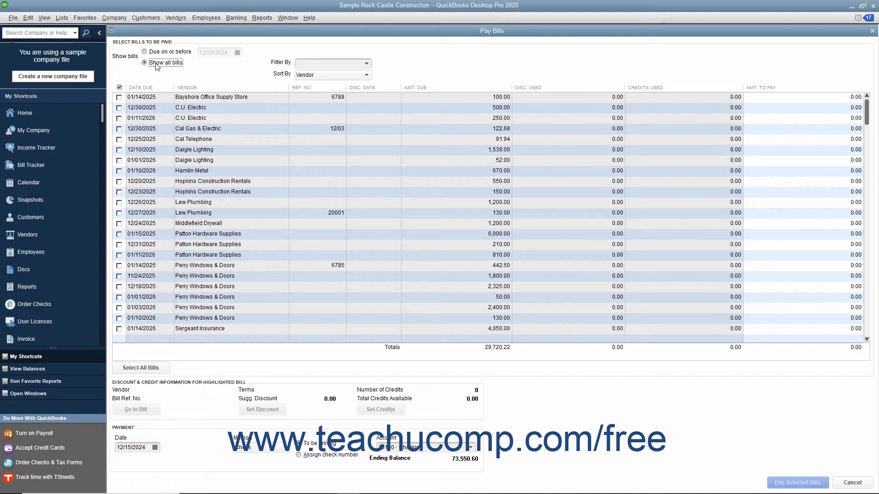
- Select the Bayshore Office Supply Store bill so Amt. To Pay fills with 100.00
click(119, 97)
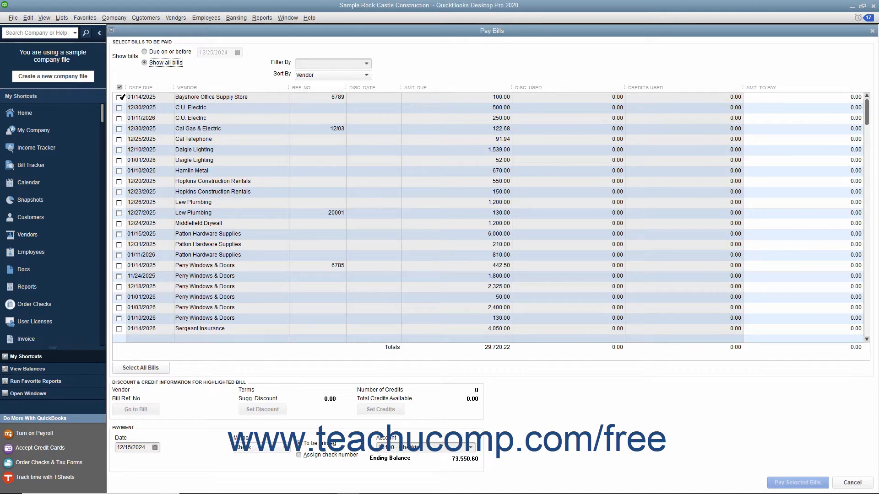
click(119, 97)
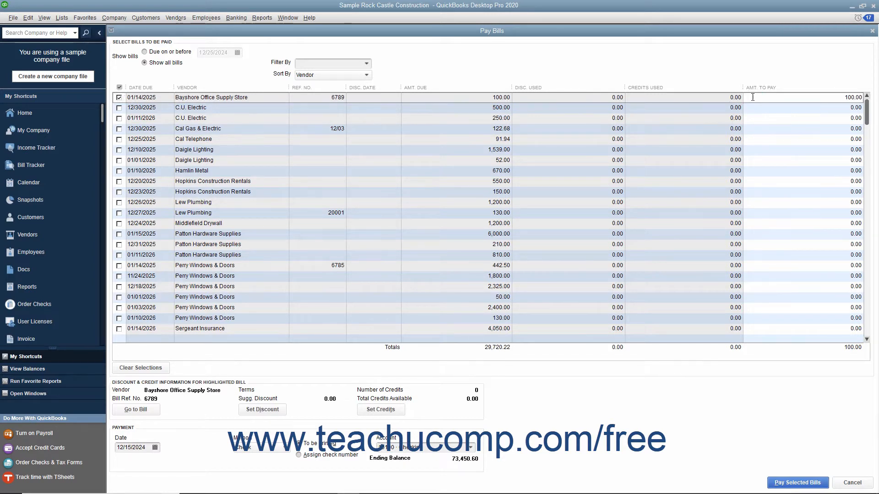
mouse_move(811, 99)
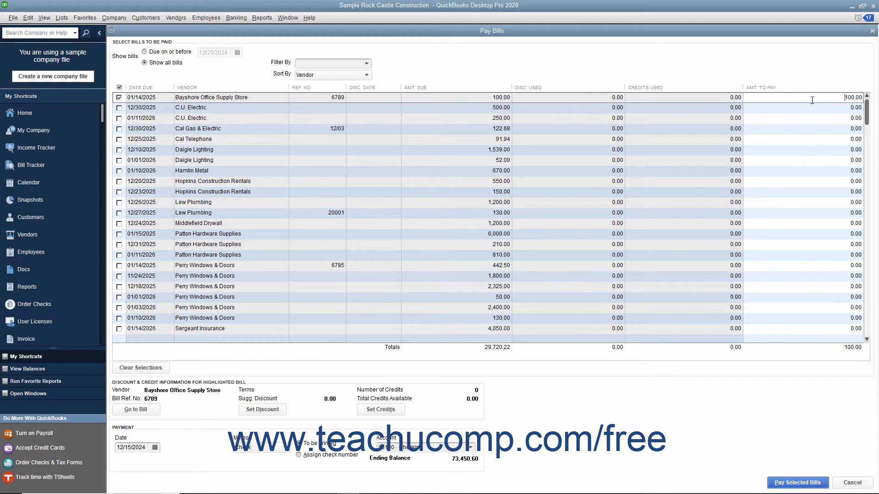
mouse_move(497, 233)
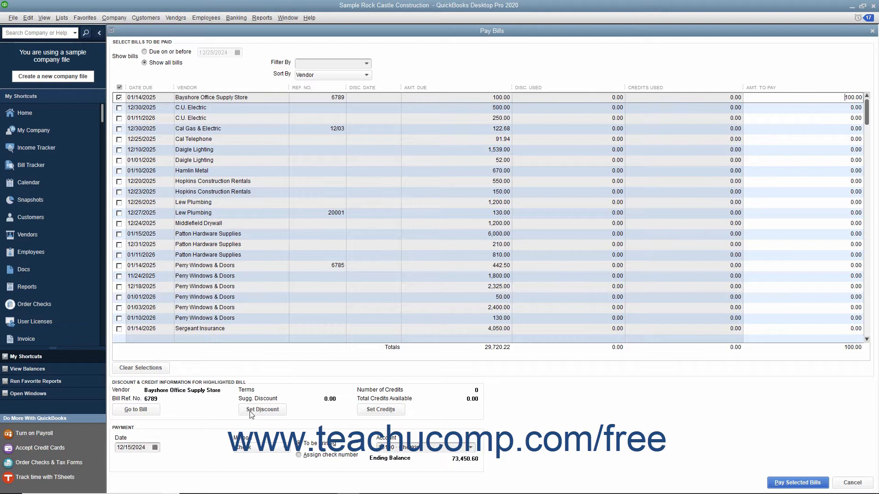
mouse_move(316, 412)
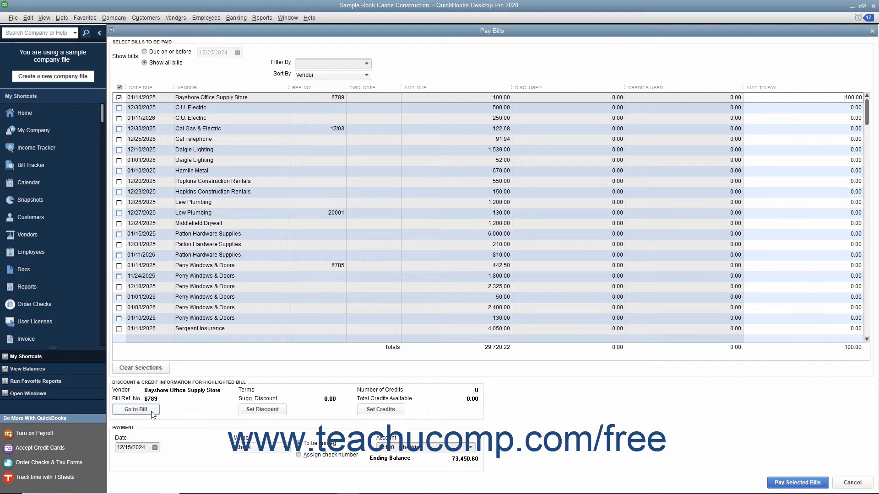
mouse_move(241, 414)
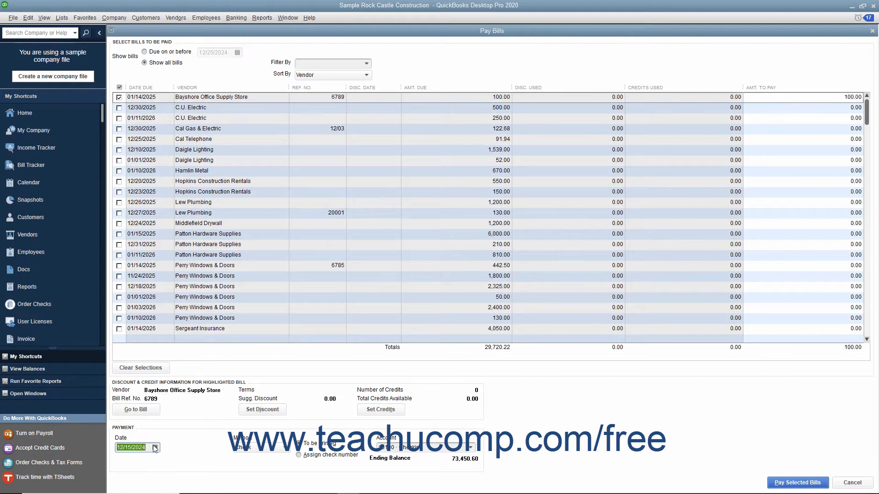
mouse_move(259, 452)
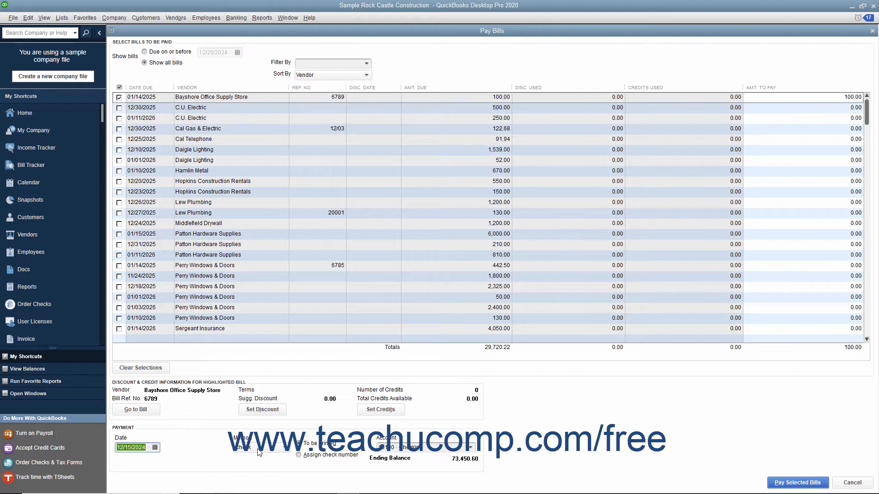
- Set Payment Method to Check, To be printed, from 10100 Checking
click(253, 447)
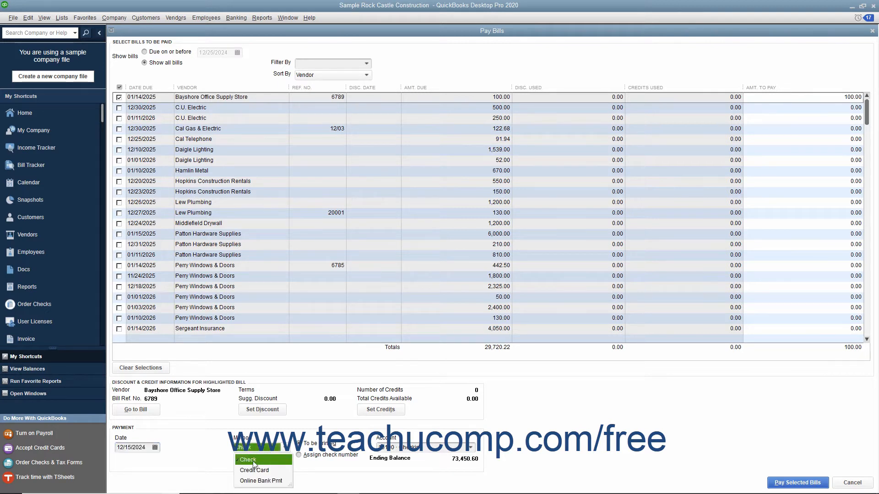
click(248, 459)
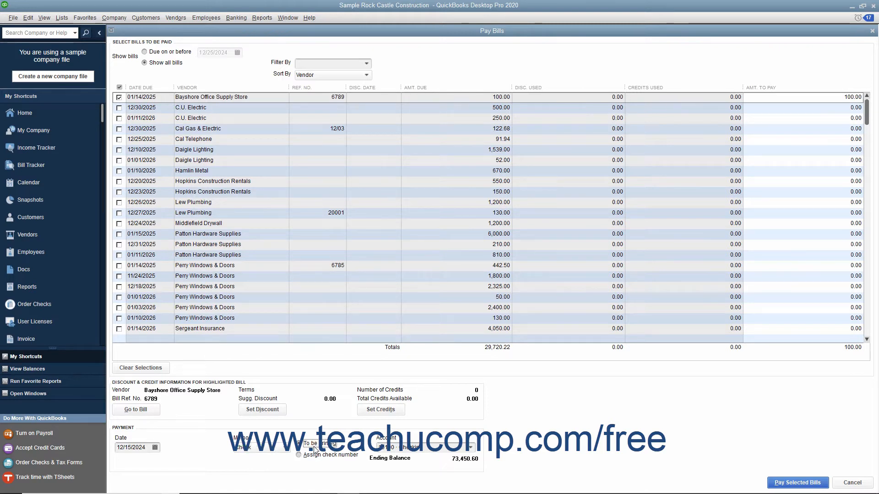
click(298, 455)
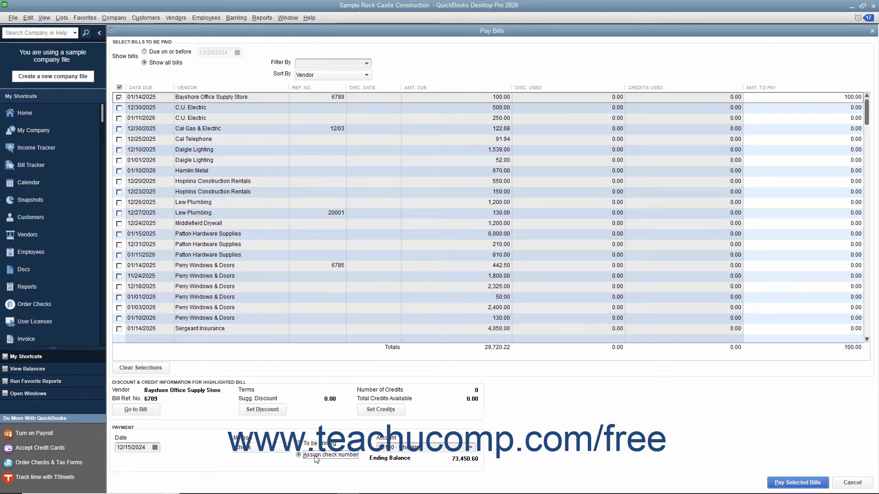
click(300, 455)
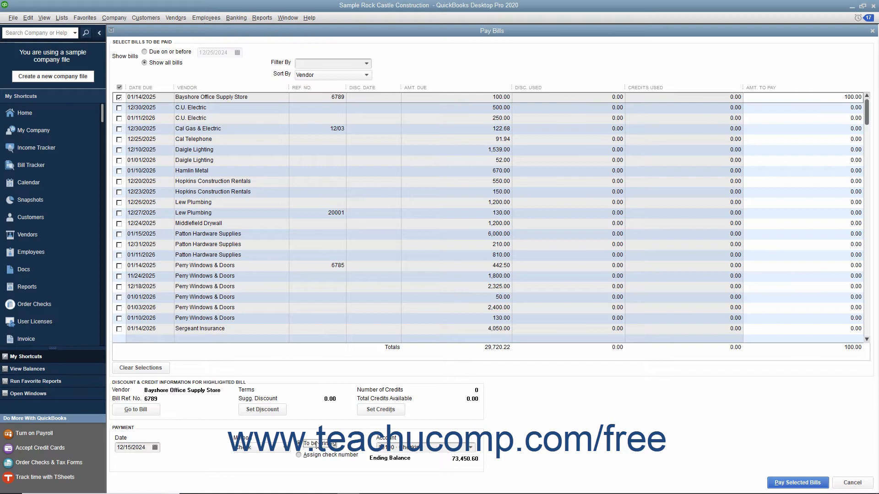
click(298, 455)
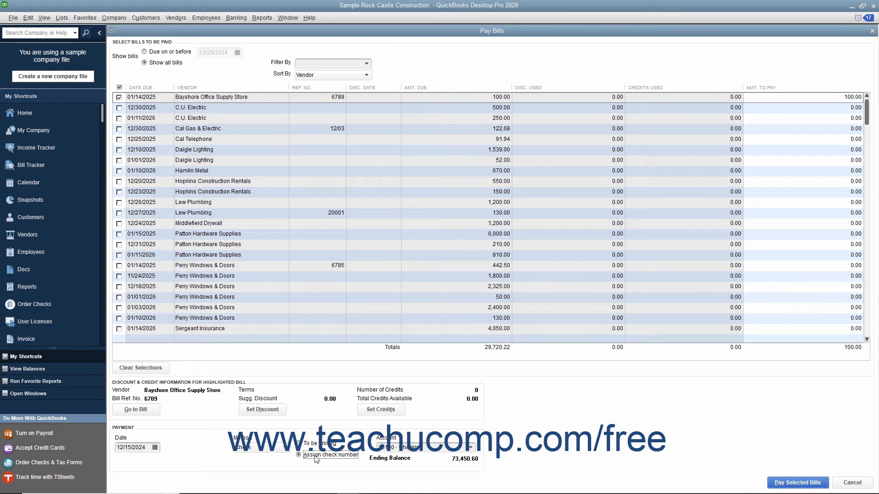
click(298, 456)
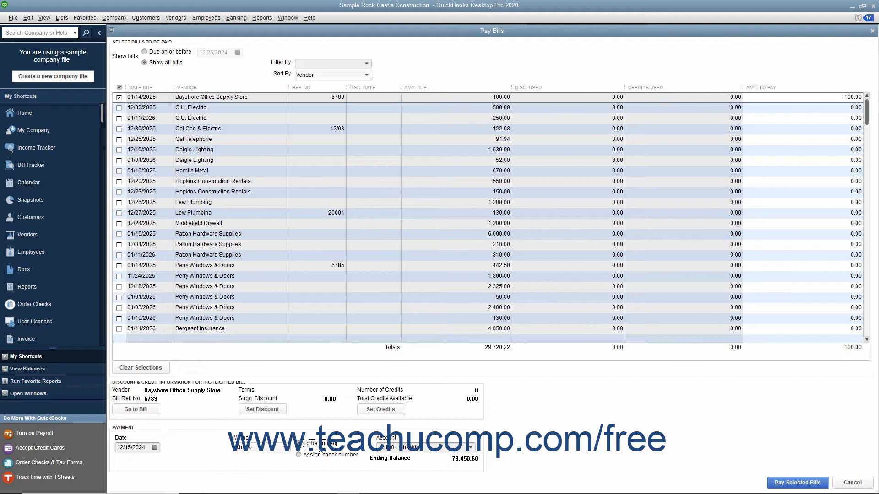
click(471, 448)
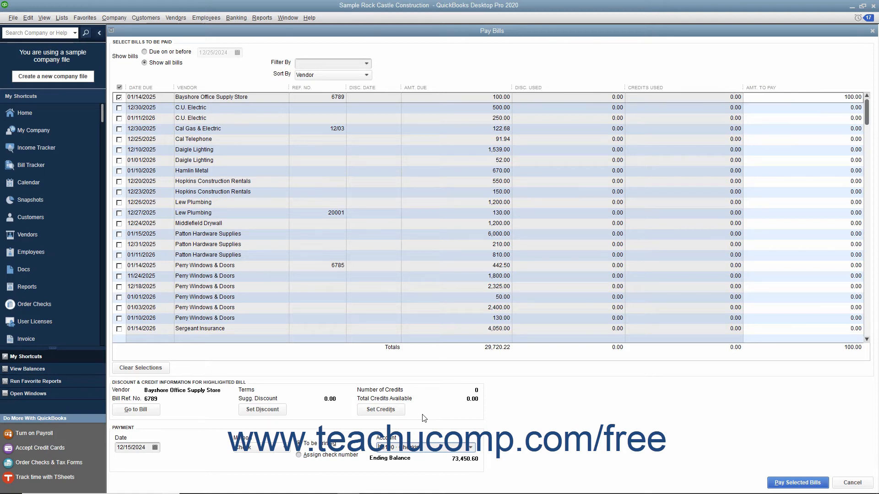
mouse_move(636, 422)
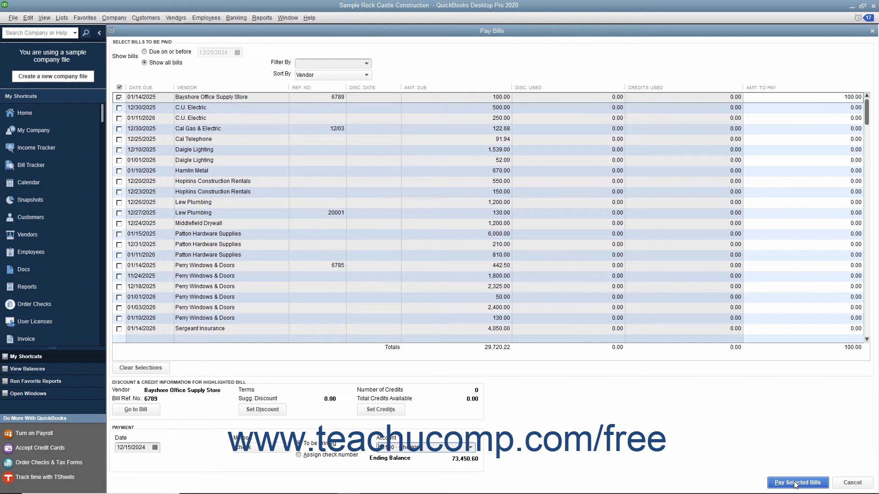
- Pay the selected Bayshore bill, close the Payment Summary, and open Lists > Chart of Accounts
click(798, 482)
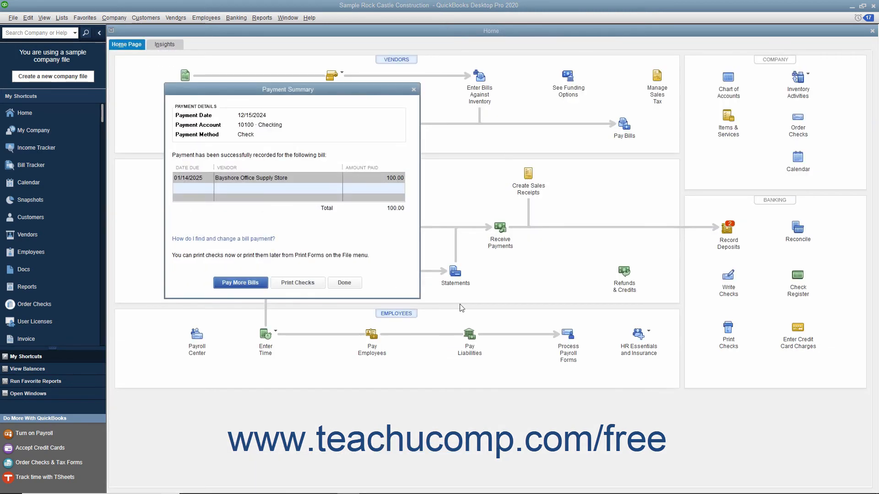
mouse_move(455, 304)
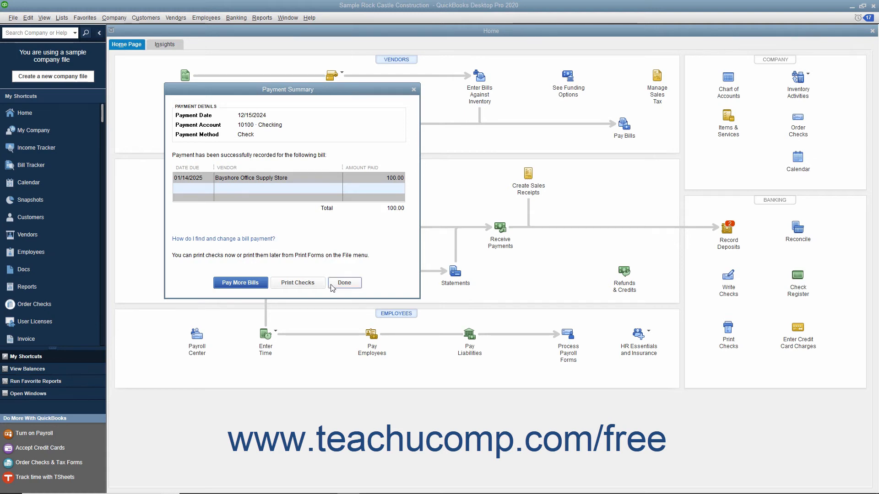
click(345, 282)
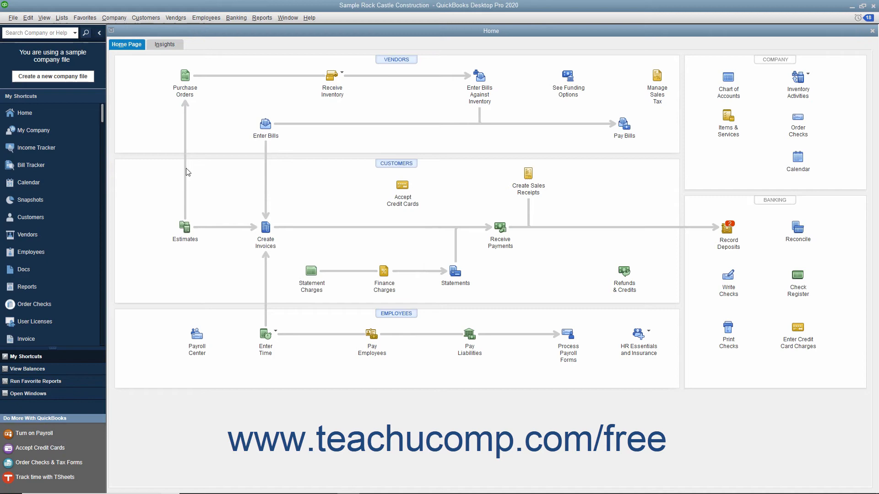
click(60, 17)
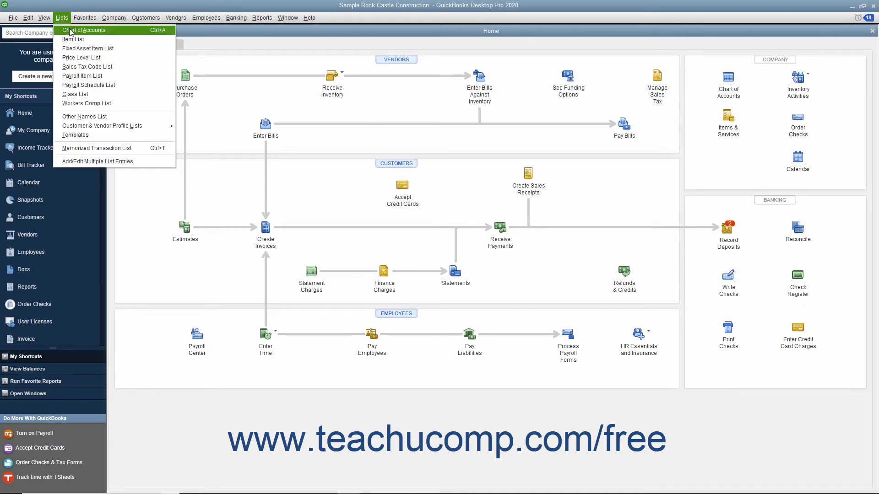
click(89, 31)
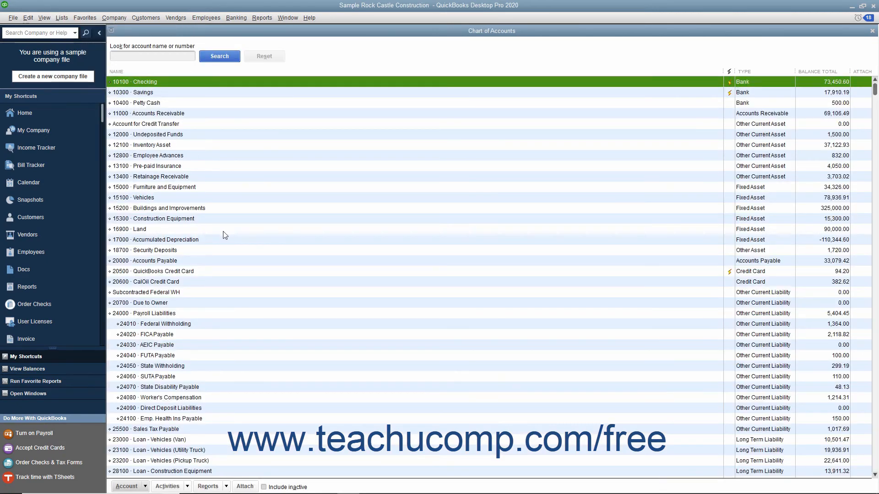
mouse_move(242, 263)
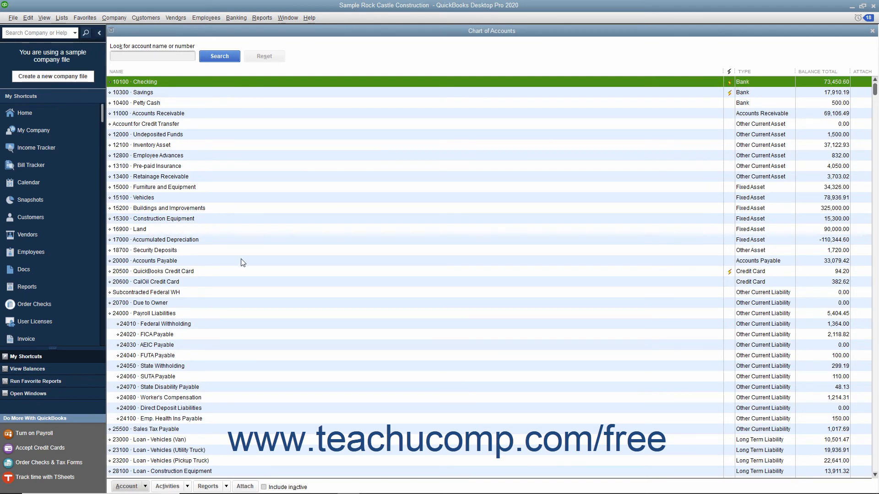
- Open the 20000 Accounts Payable register from the Chart of Accounts
double_click(144, 260)
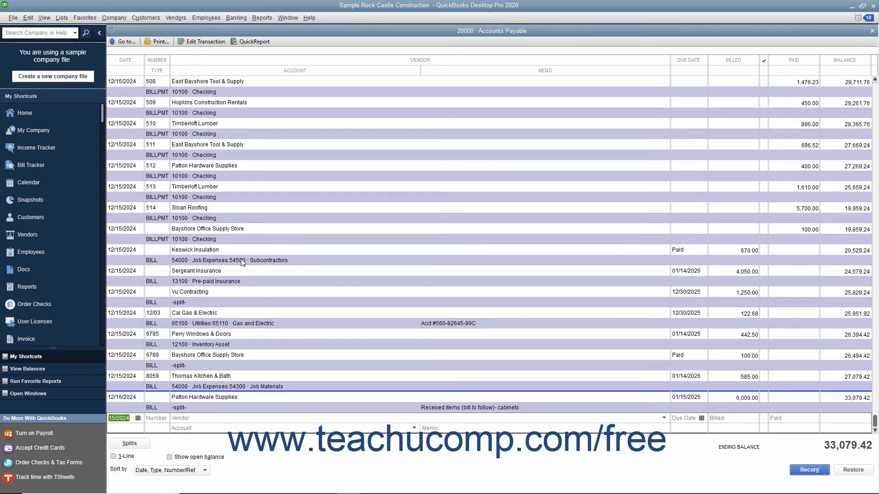
mouse_move(523, 198)
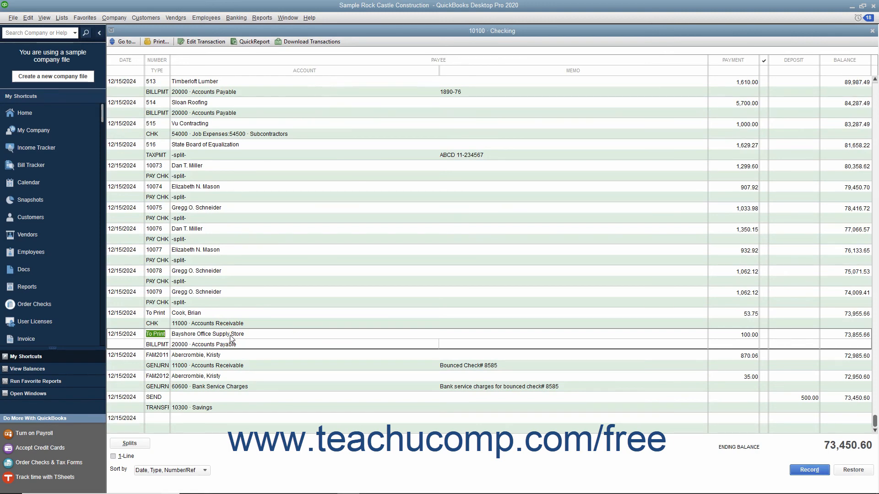
- Open the Bayshore Office Supply Store BILLPMT check from the Checking register
double_click(230, 334)
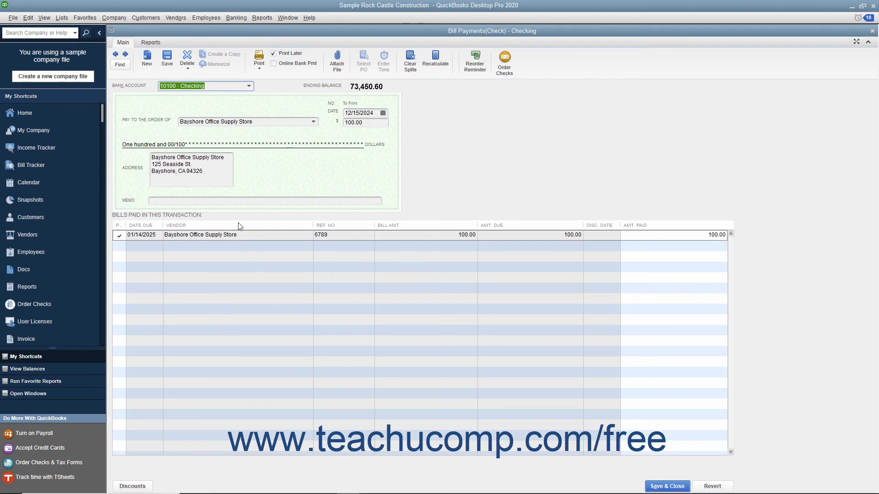
mouse_move(261, 363)
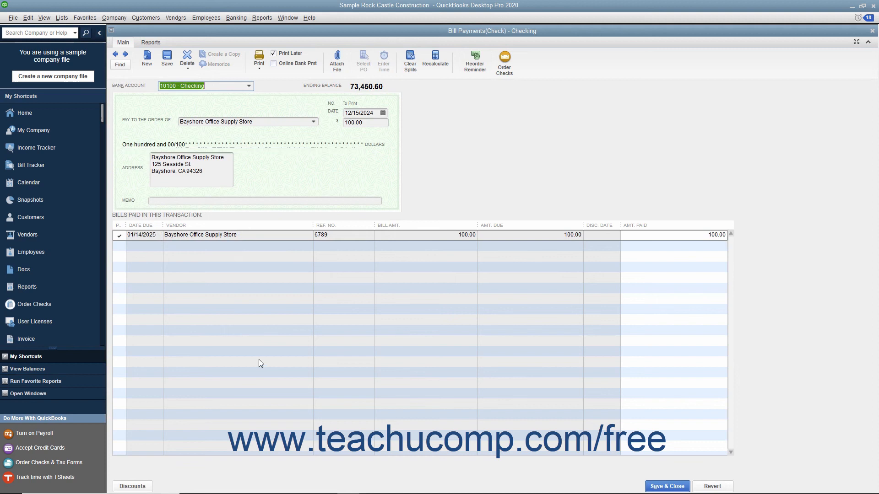
mouse_move(255, 360)
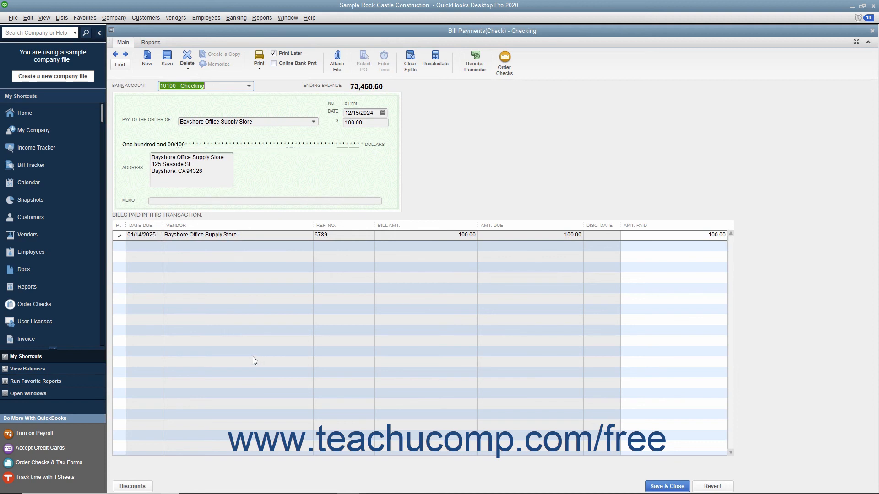